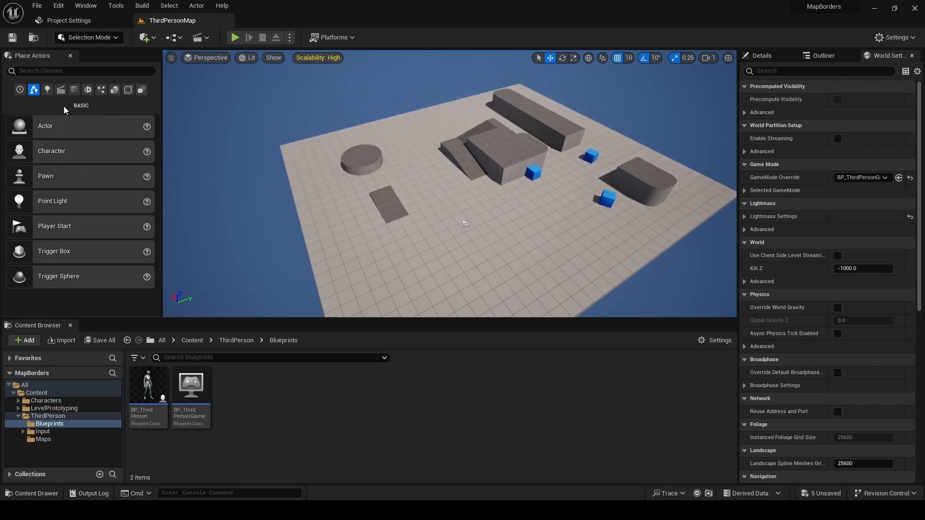
- Show the Volumes category of placeable actors in the Place Actors panel
click(128, 90)
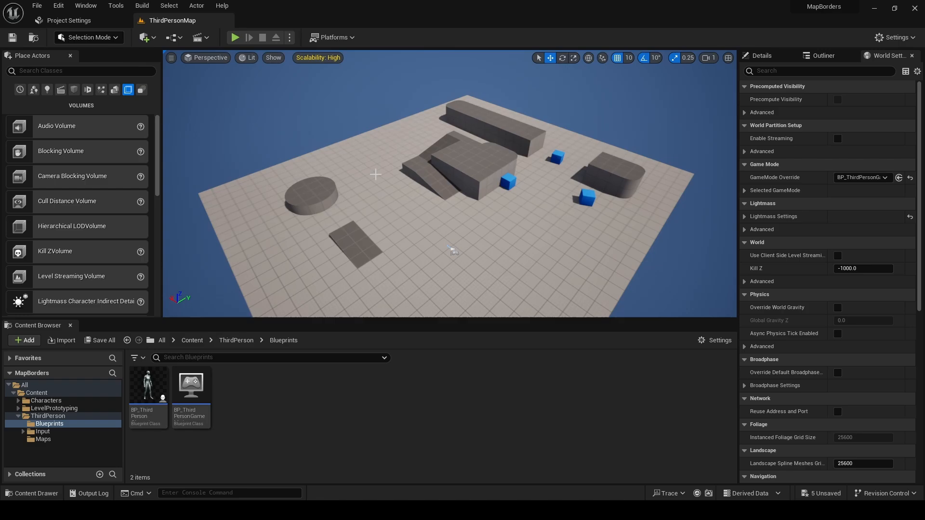
mouse_move(309, 215)
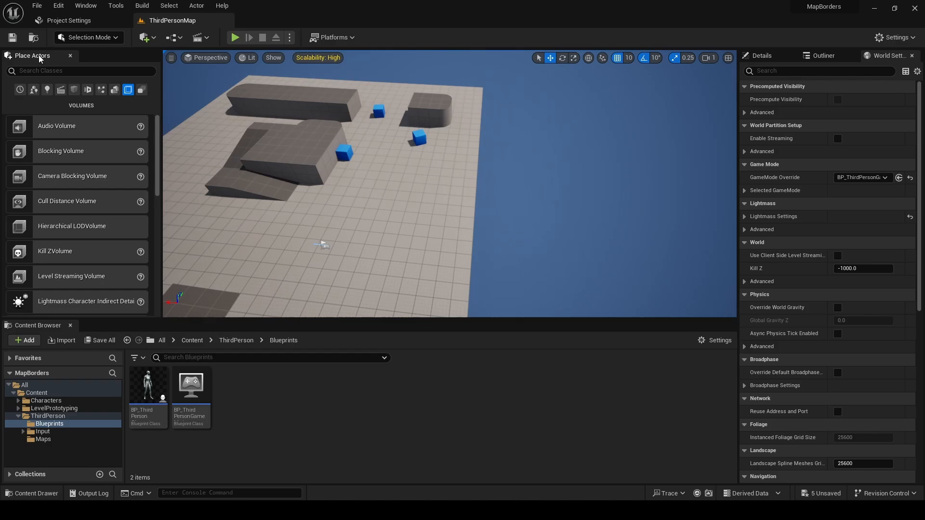
- Add box volumes from Quickly Add and scale them into tall borders along the floor edges
click(143, 37)
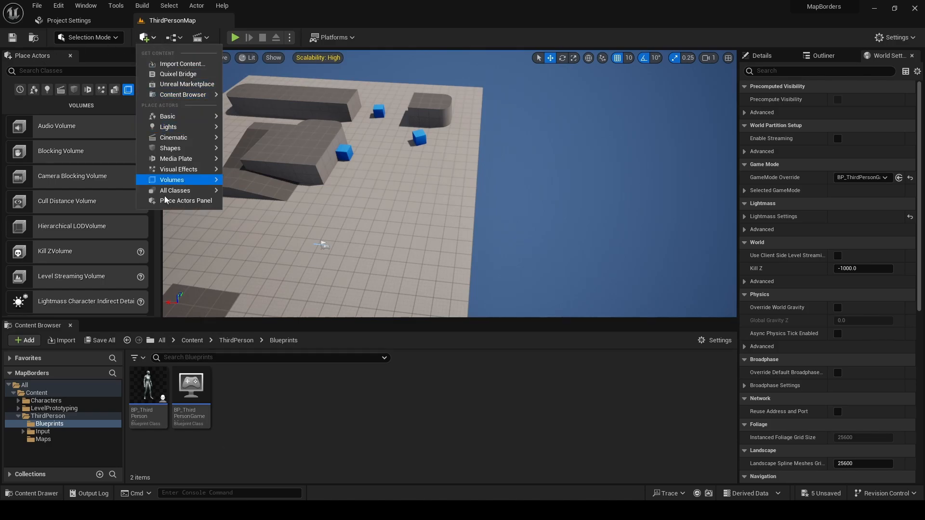
mouse_move(63, 274)
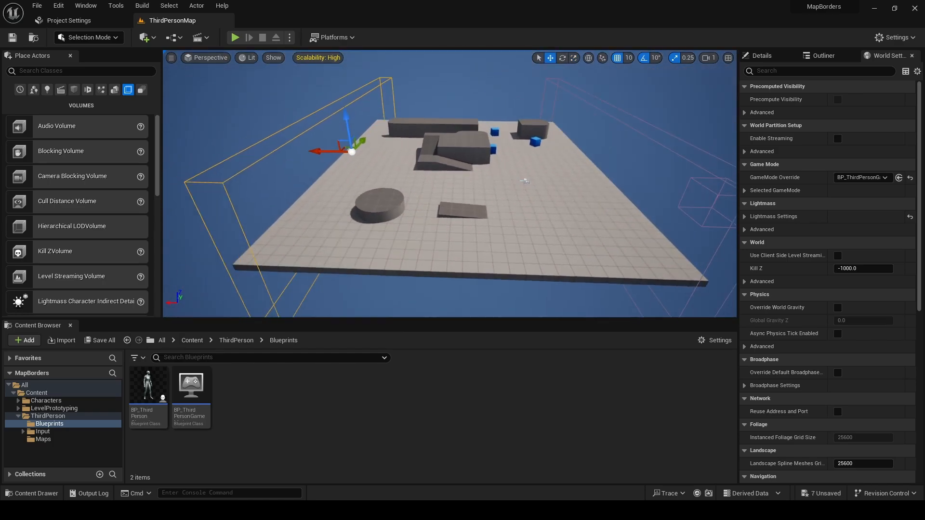
click(562, 58)
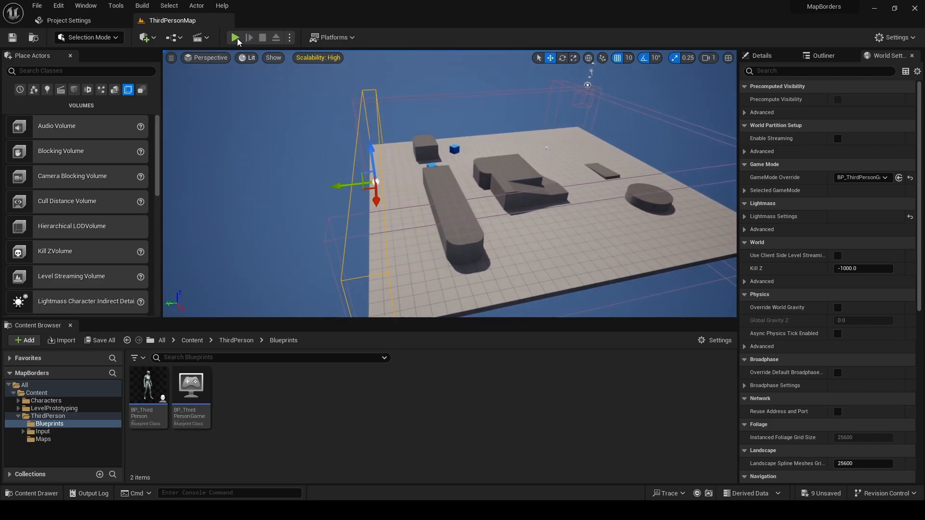
click(235, 37)
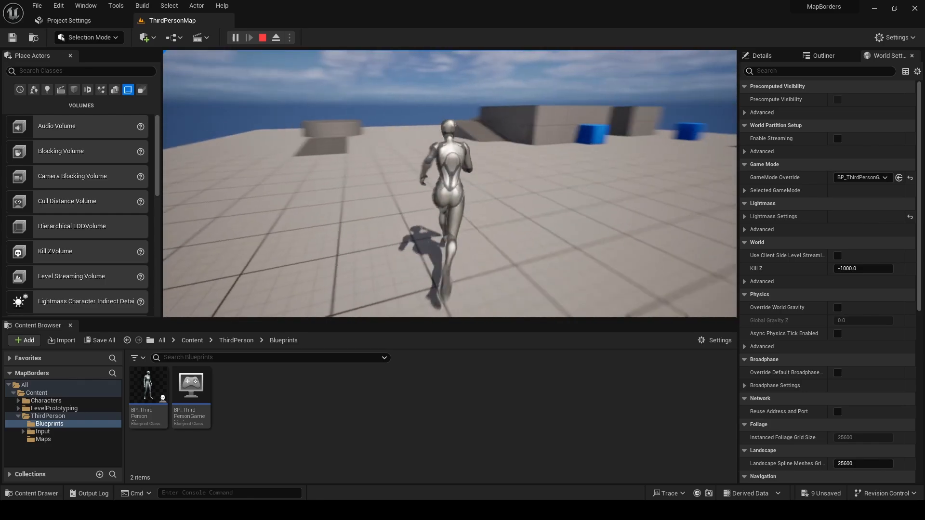
click(262, 37)
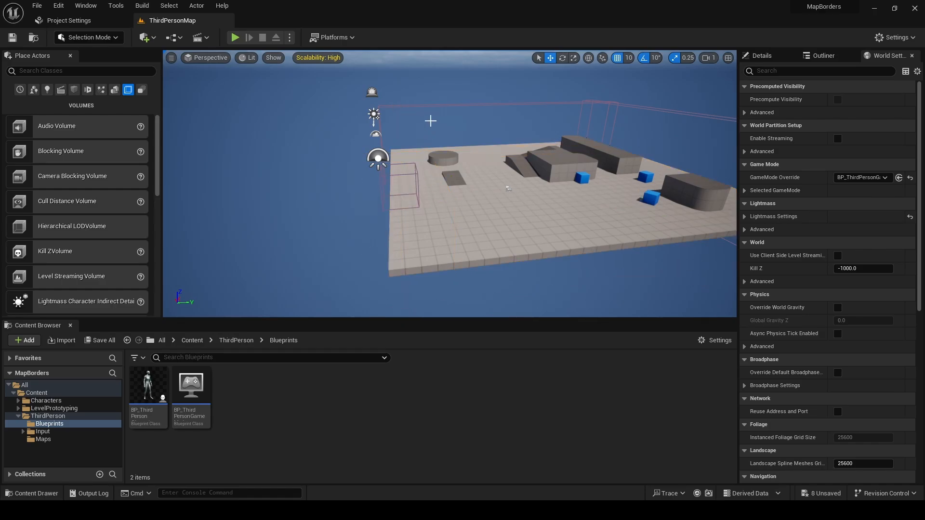
- Create an Actor Blueprint class named BP_TriggerBox in the ThirdPerson Blueprints folder
click(502, 142)
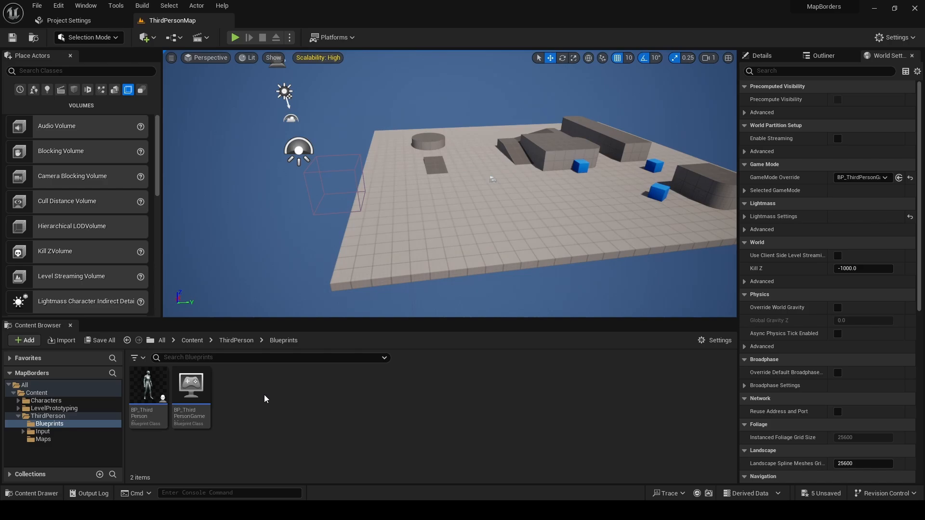
mouse_move(247, 391)
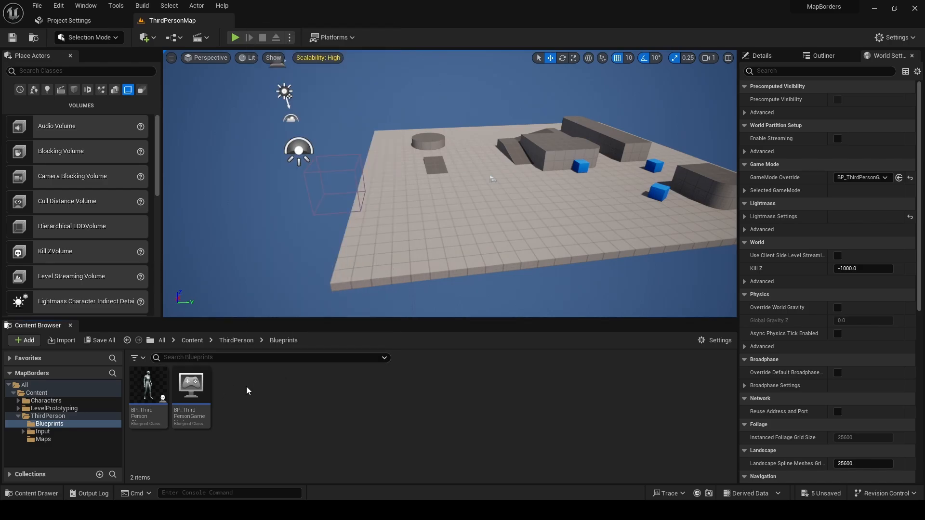
click(24, 340)
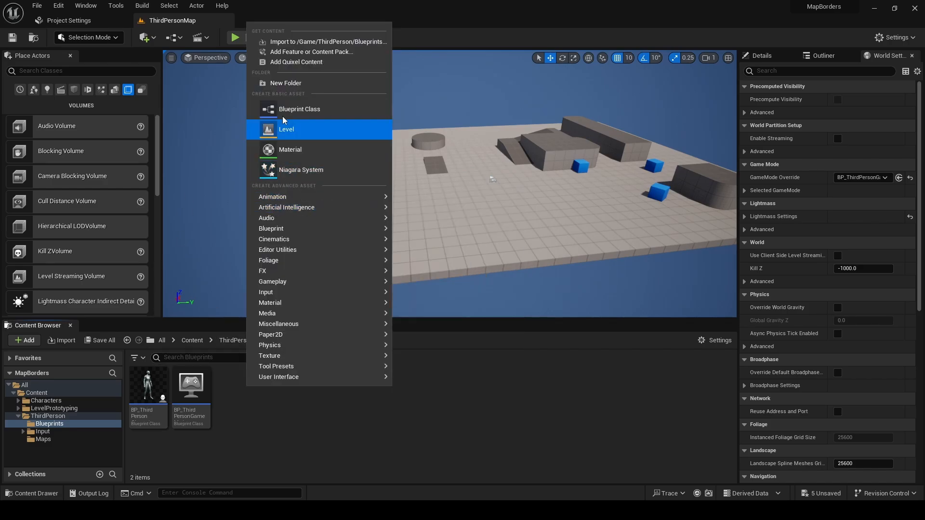
click(299, 108)
text(BP_TriggerBox)
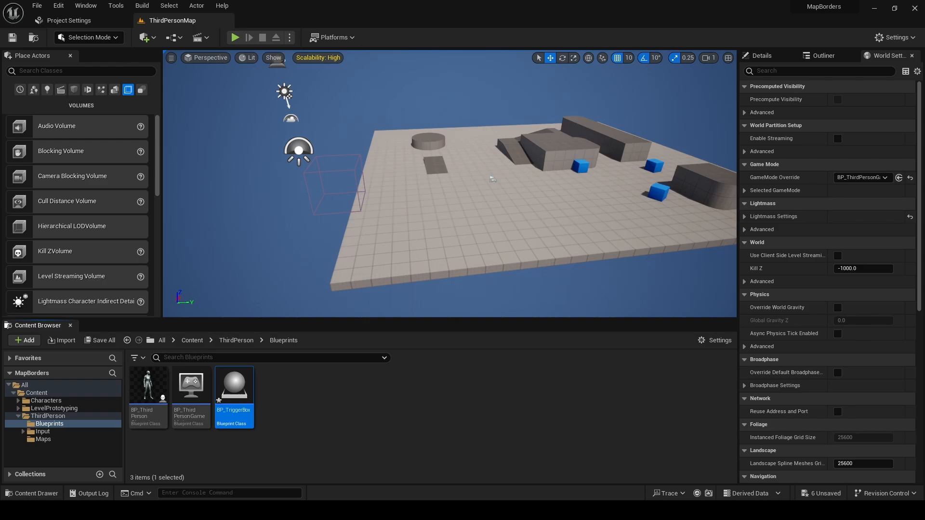
mouse_move(244, 393)
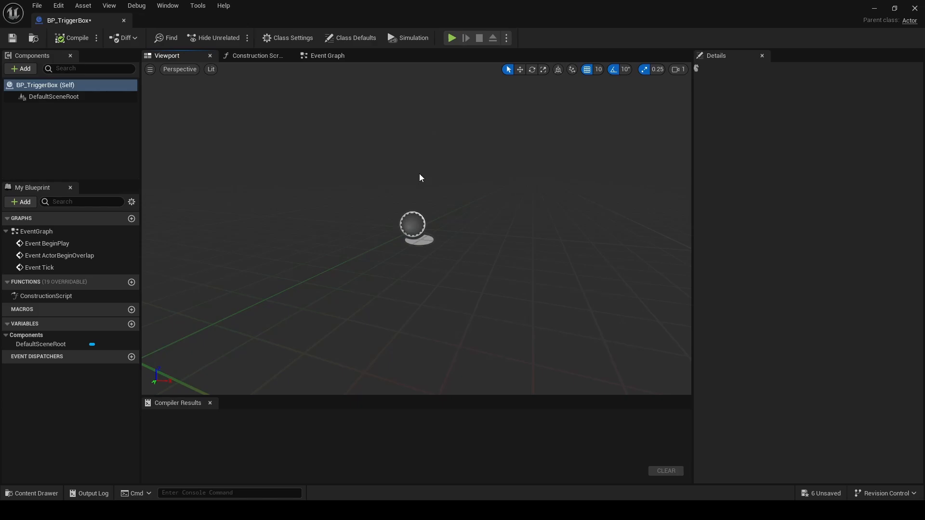
- Add a Box Collision component to BP_TriggerBox with scale 1.0, 16.0, 5.25
click(354, 38)
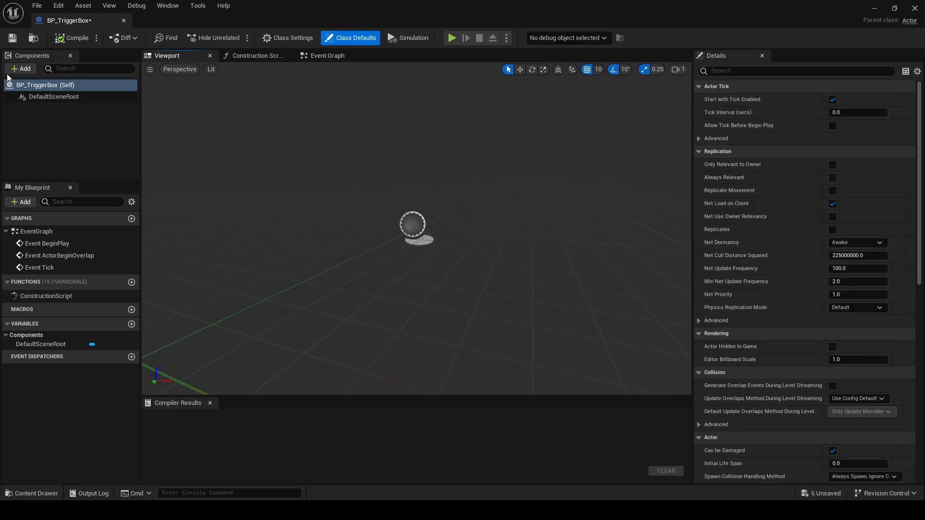
click(20, 68)
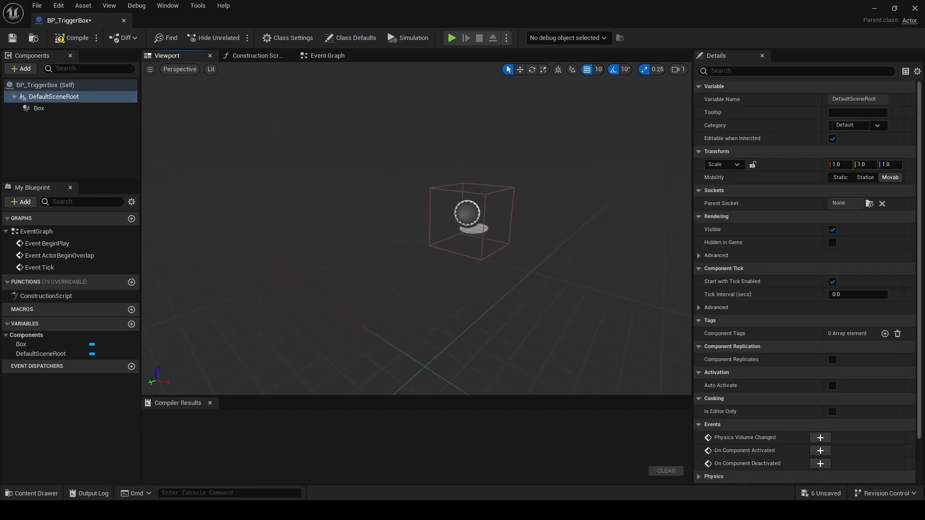
click(39, 108)
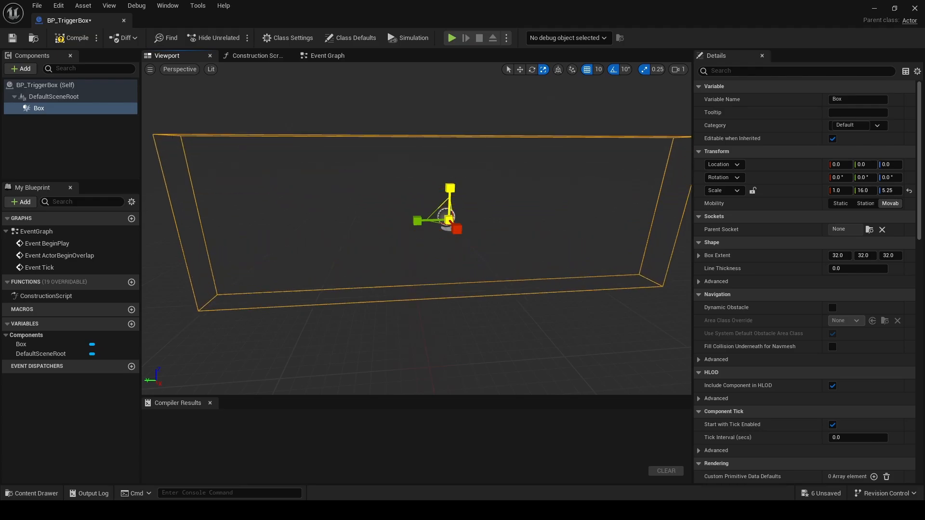
click(75, 38)
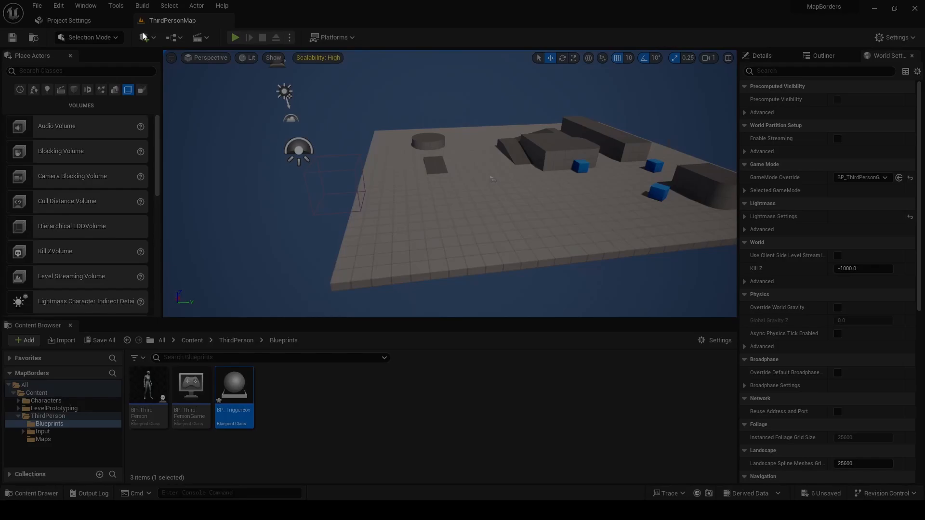
- Drag BP_TriggerBox to the floor's edge, then reopen the Blueprint and compile it
double_click(233, 386)
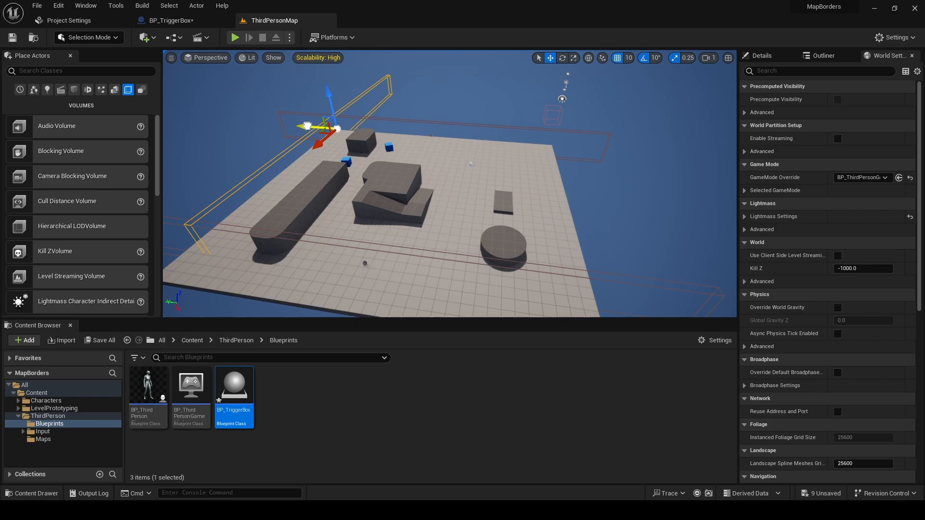
drag(322, 124, 301, 146)
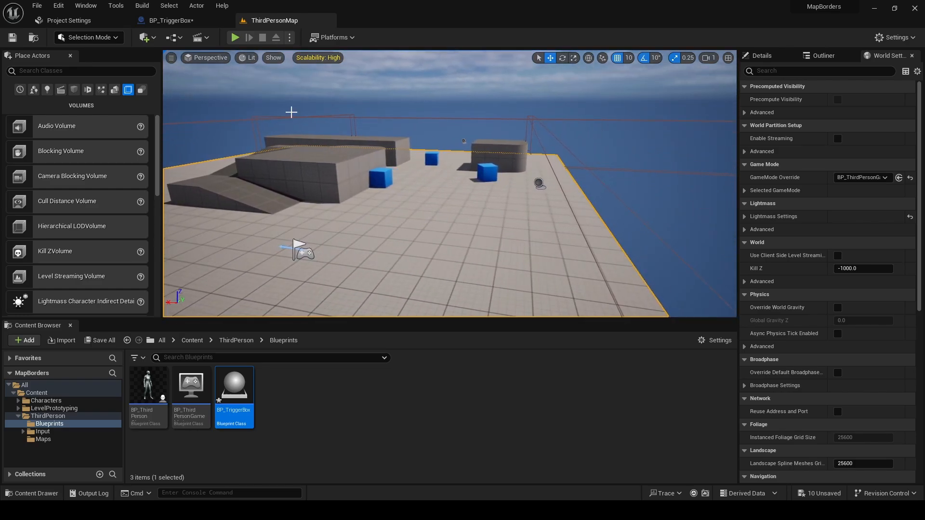
double_click(234, 384)
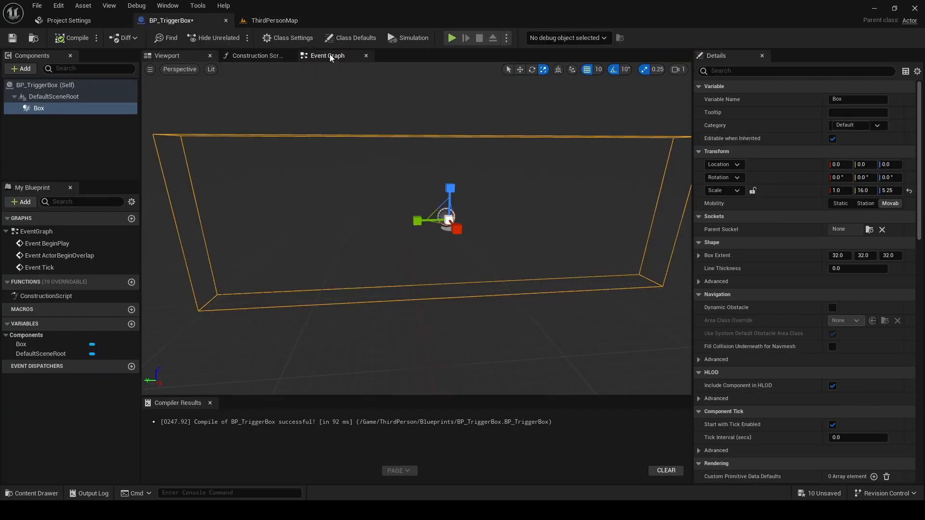
- Add the Box's OnComponentBeginOverlap event and wire it to a Print String printing 'Hello'
click(325, 56)
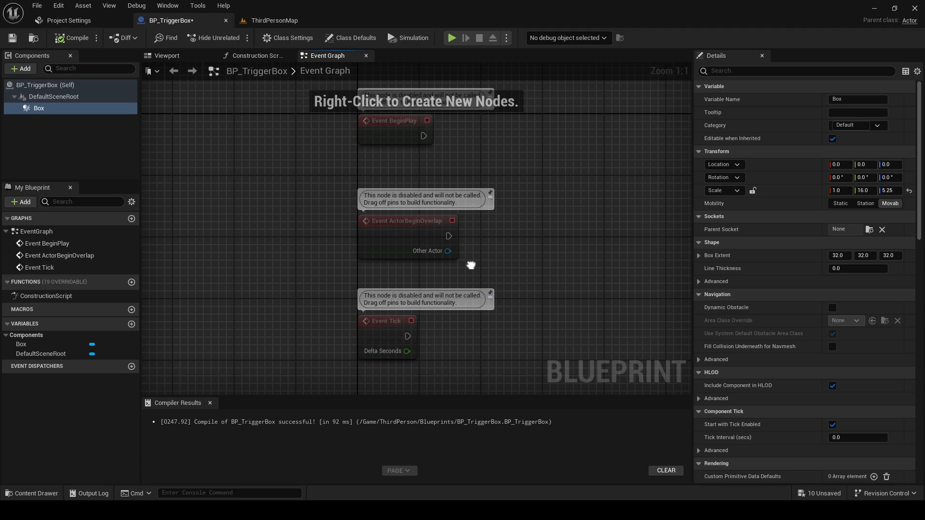
right_click(39, 108)
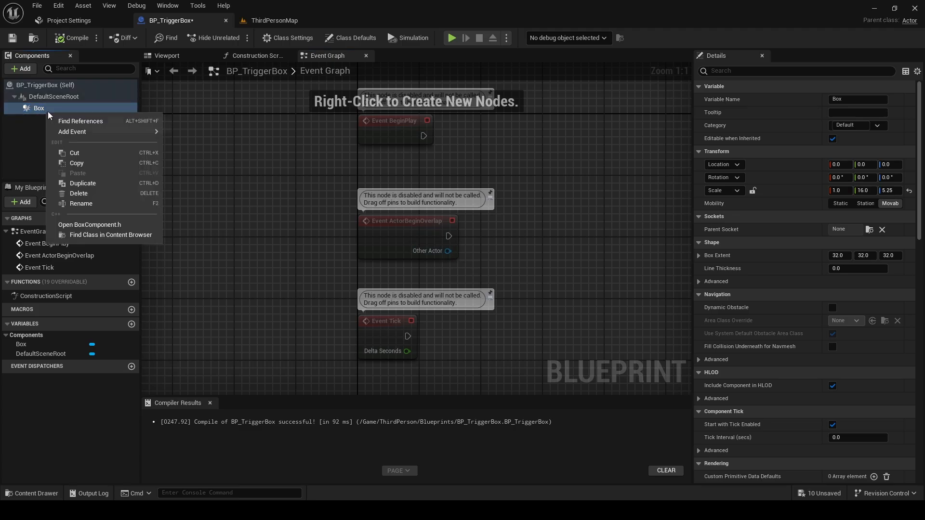
mouse_move(38, 107)
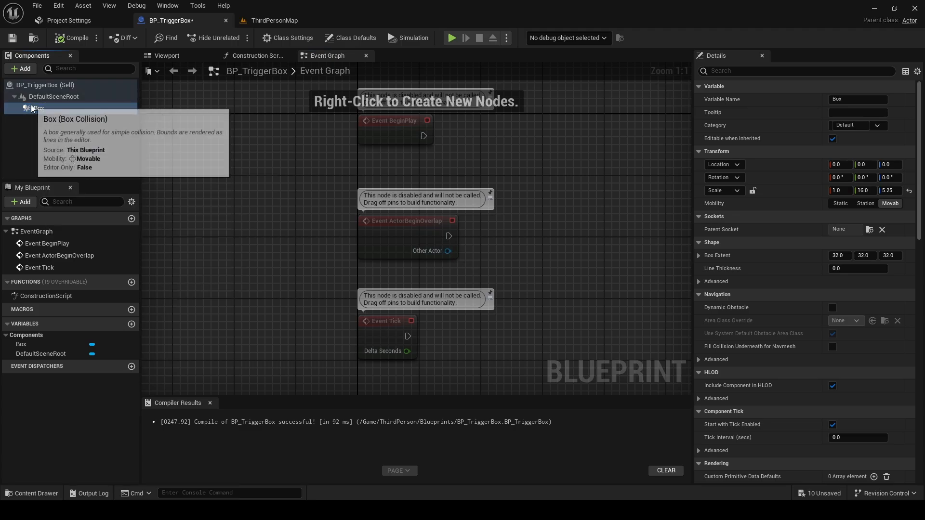
right_click(36, 108)
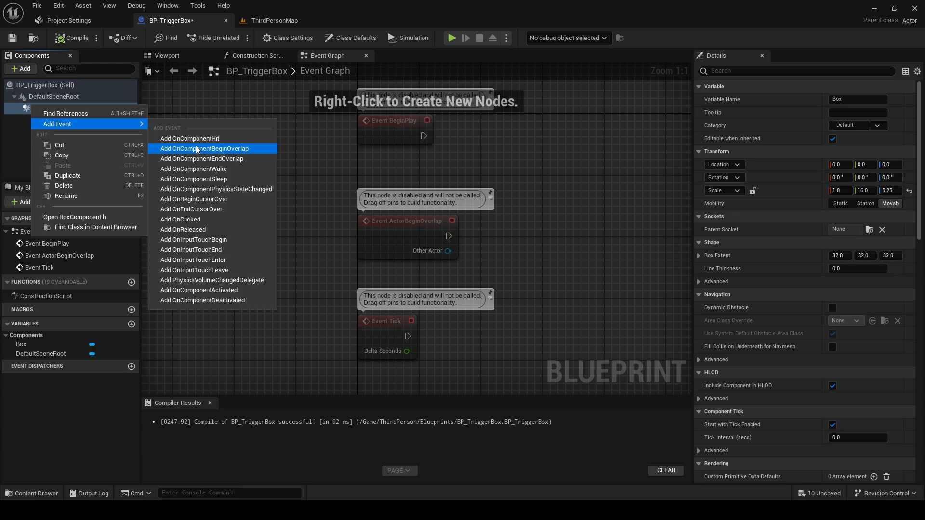
click(205, 148)
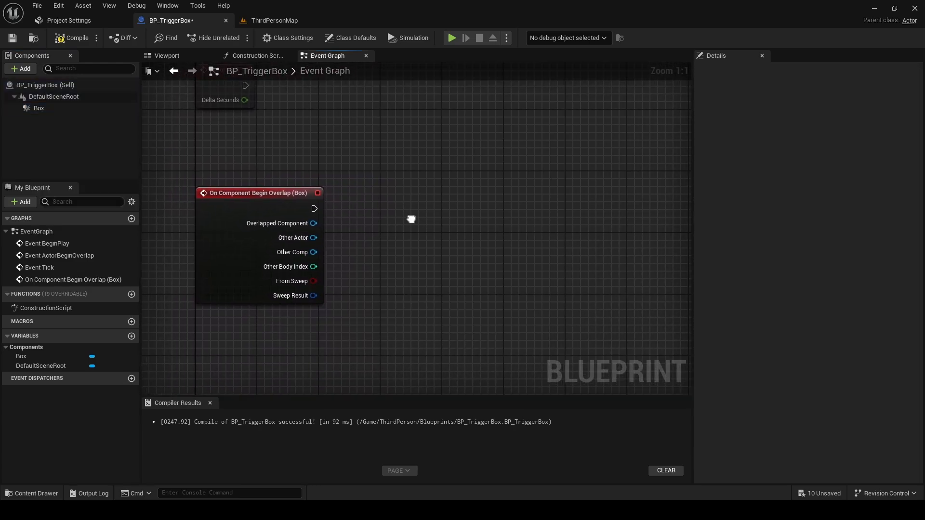
drag(314, 208, 363, 198)
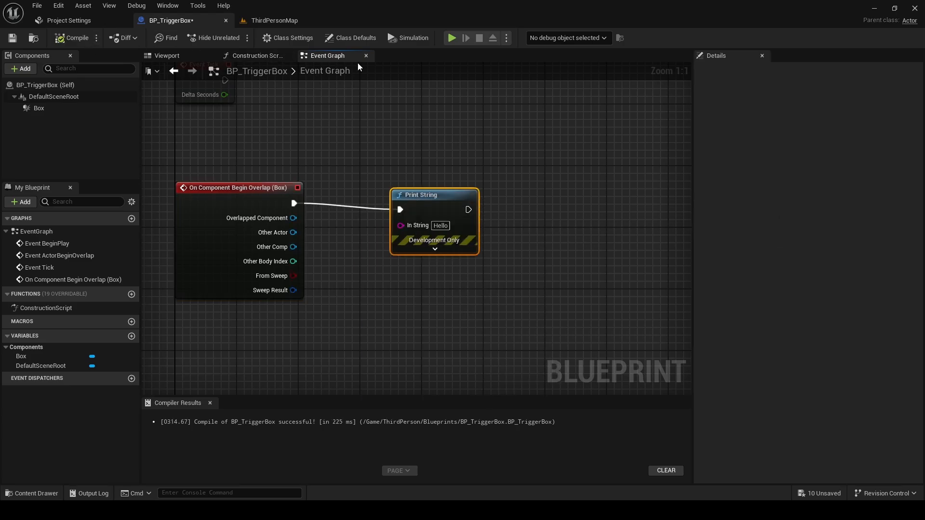
click(451, 38)
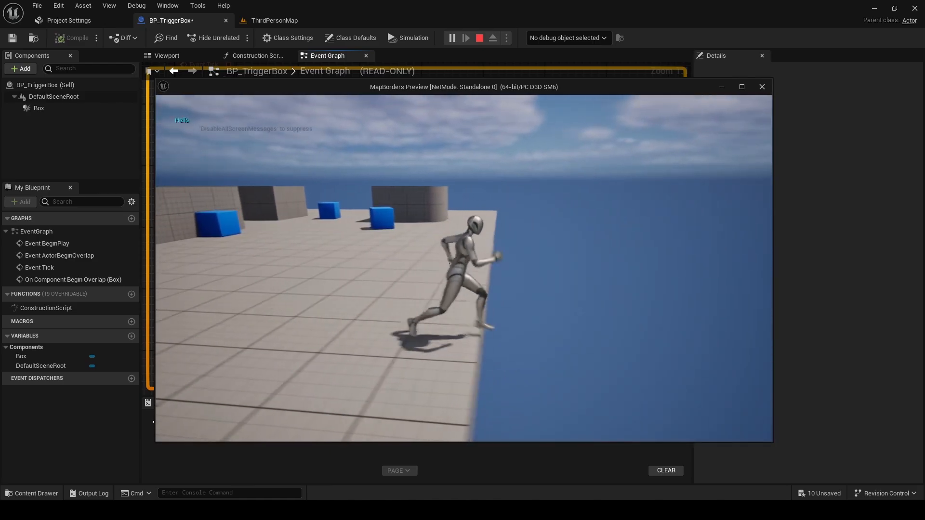
click(479, 38)
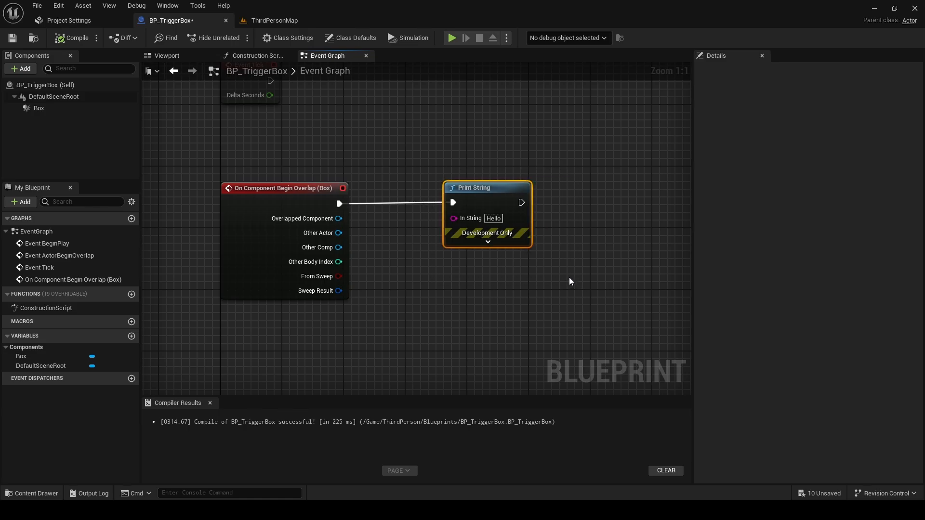
- Connect the overlap event through Do Once to a Print String saying 'You died!'
key(Delete)
text(si)
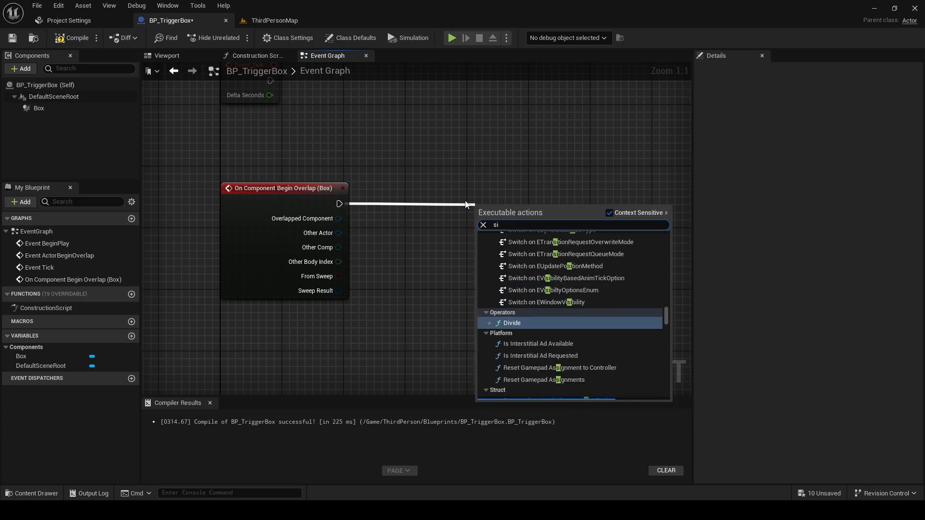
click(483, 225)
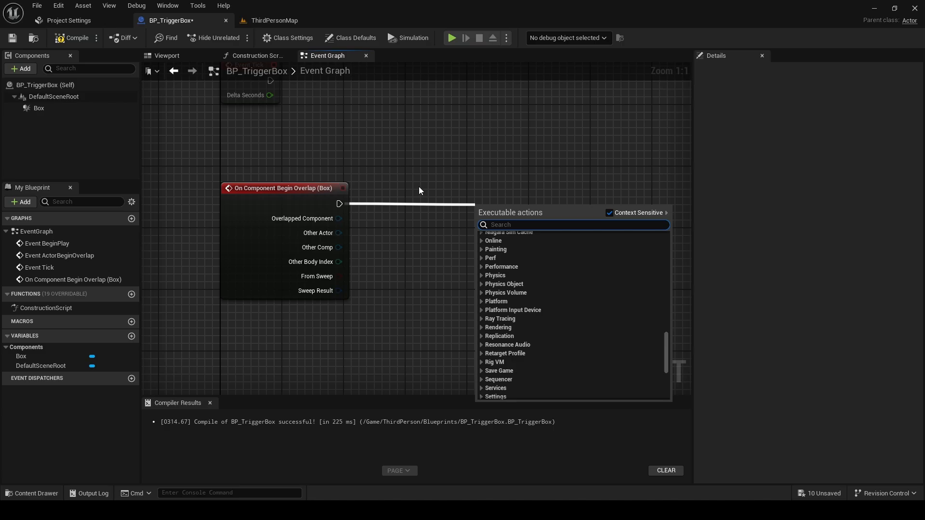
mouse_move(483, 186)
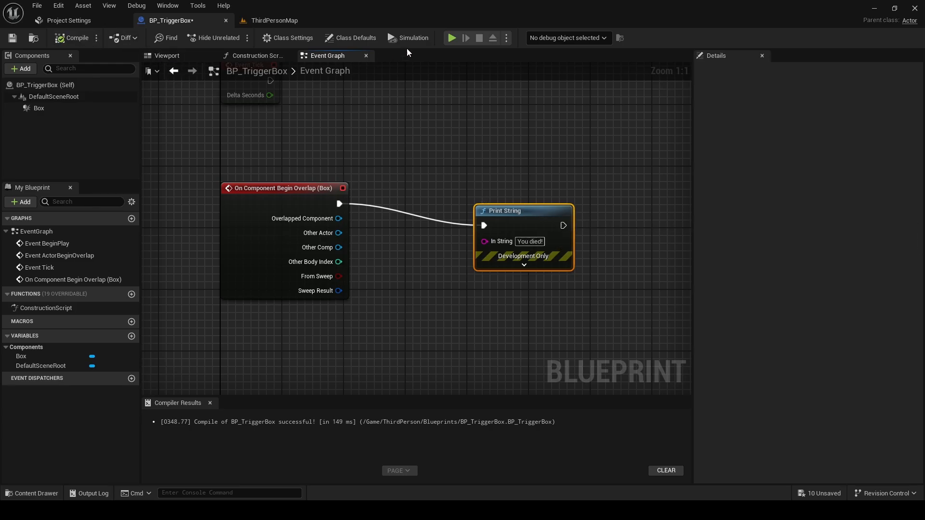
click(451, 38)
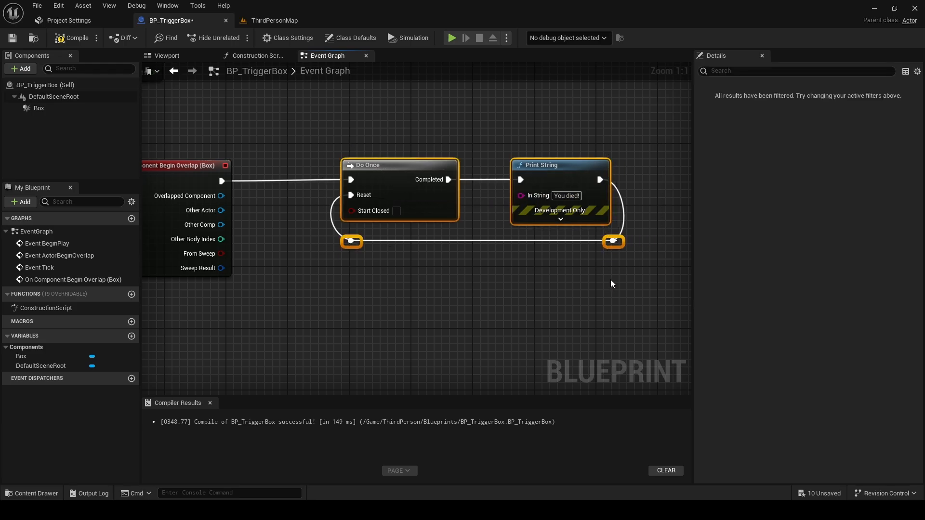
mouse_move(300, 134)
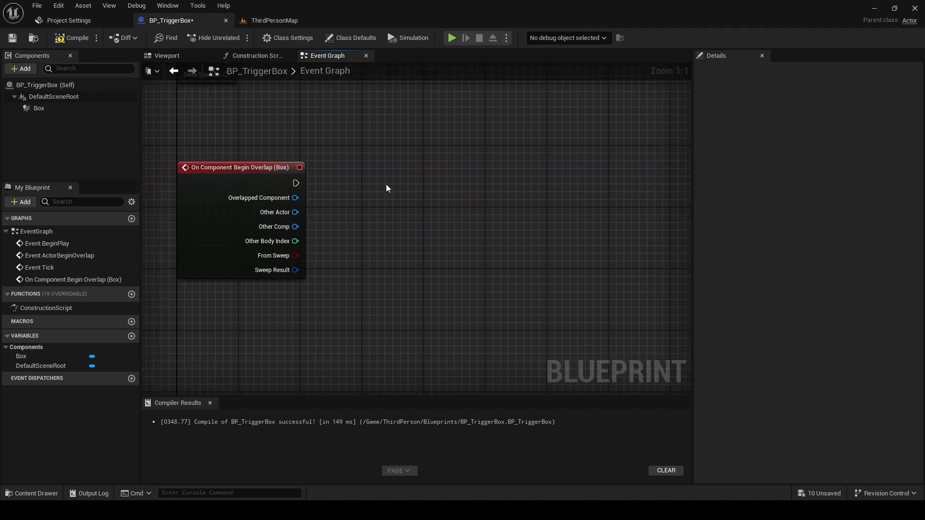
mouse_move(353, 169)
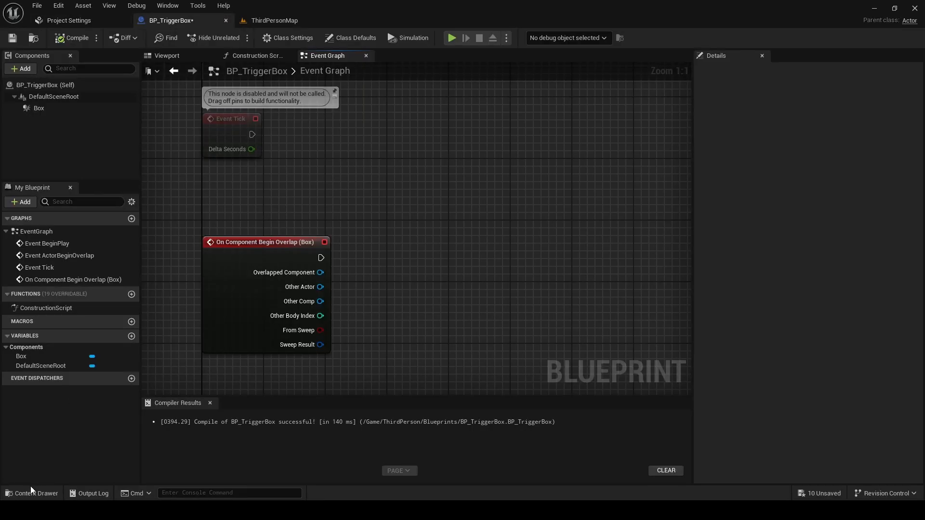
- Open BP_ThirdPersonCharacter from the ThirdPerson Blueprints folder in the Content Drawer
click(35, 493)
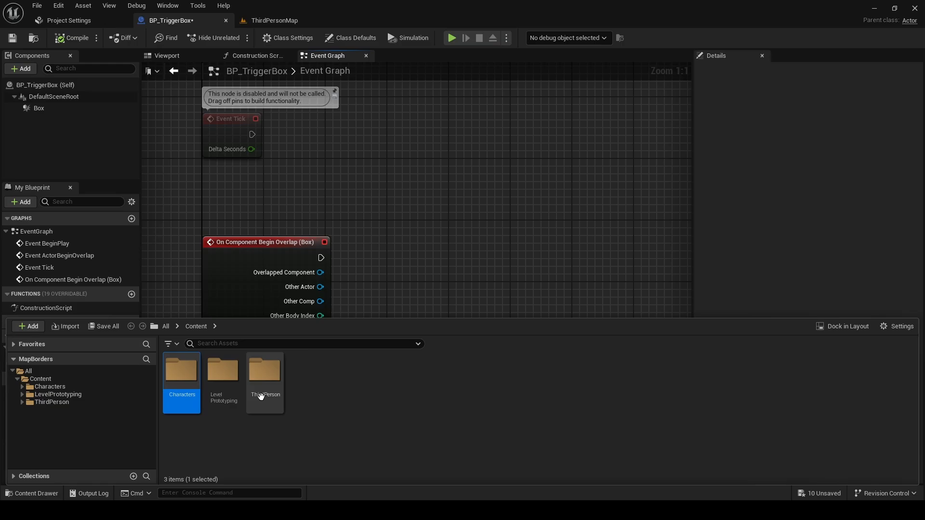
double_click(264, 371)
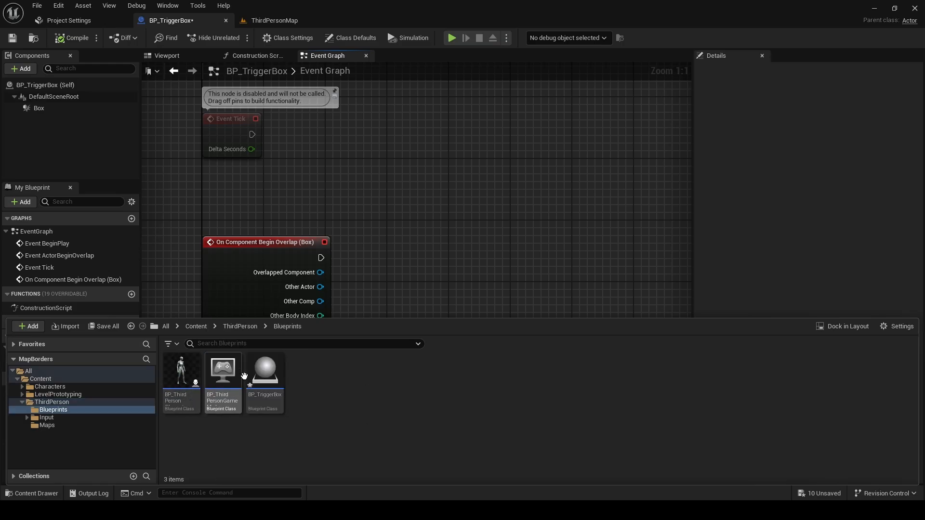
double_click(181, 372)
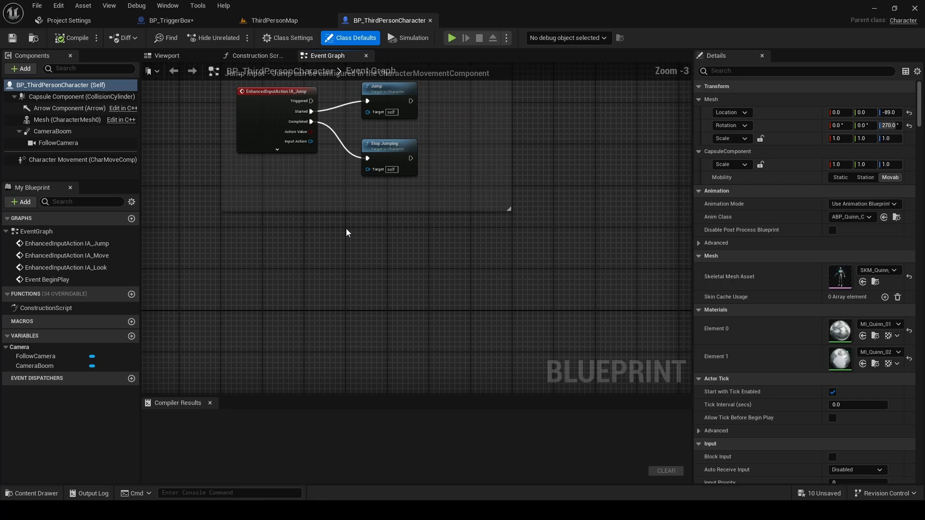
- Create a new Blueprint Interface asset in the Blueprints folder
click(68, 20)
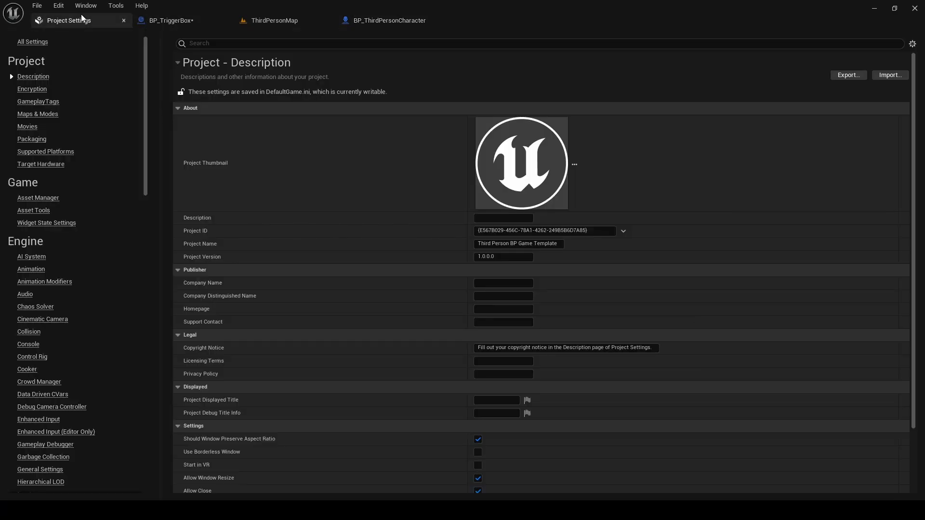
click(386, 20)
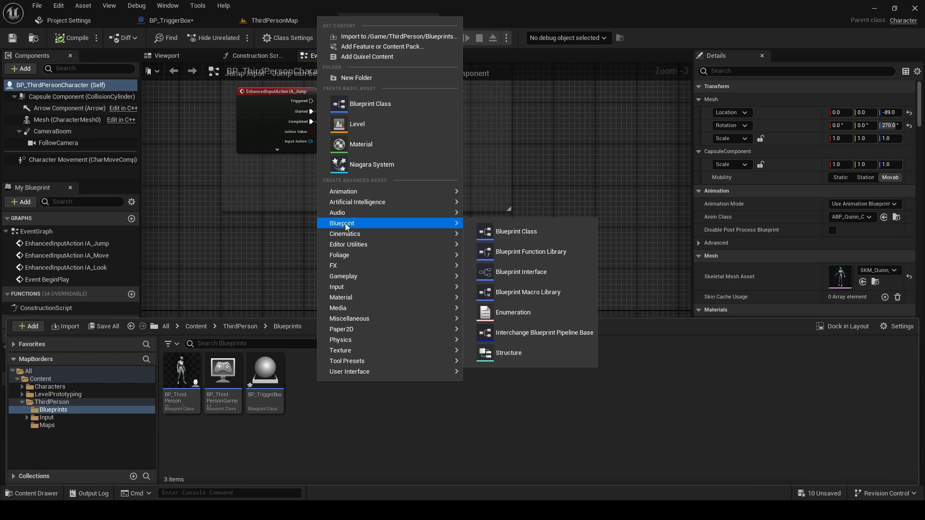
click(520, 272)
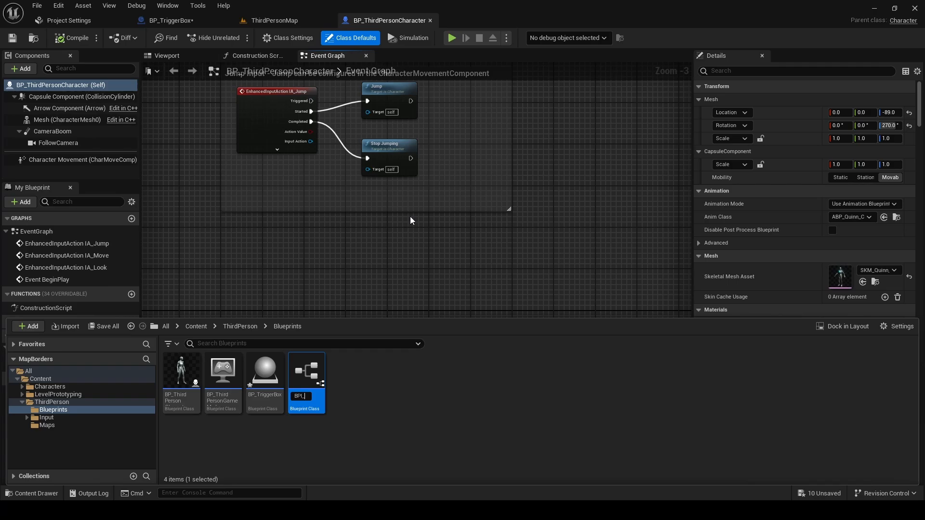
- Name the interface BPI_Character with a function TeleportCharacterToTheSpawn, and save it
text(BPL_Chara)
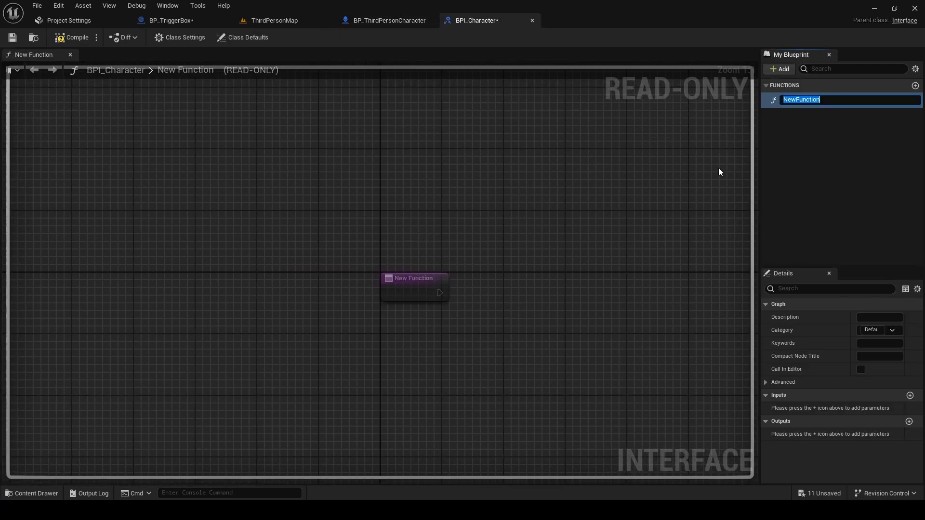
text(S)
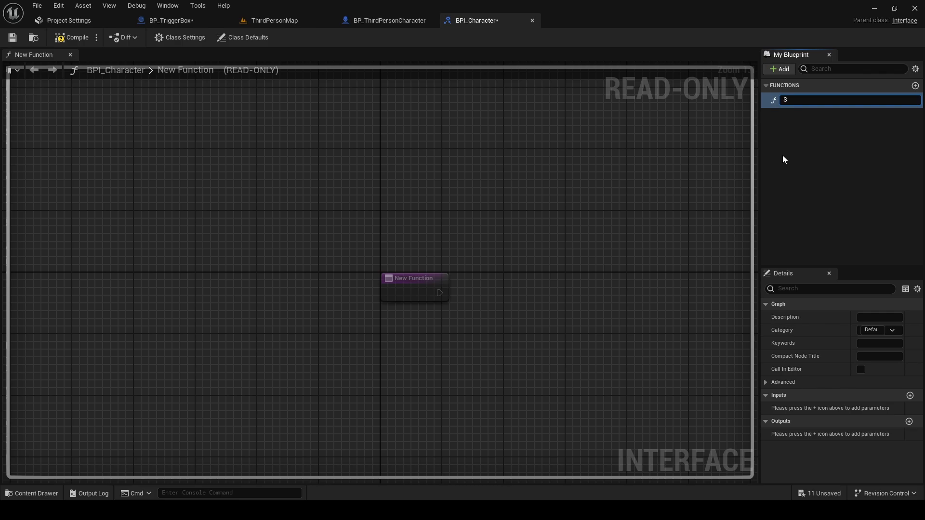
text(Teleport)
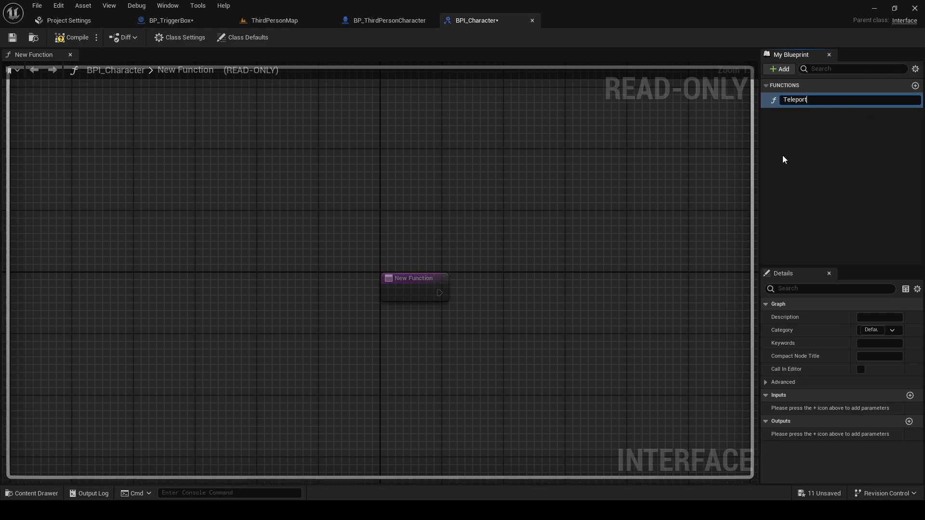
text(Character)
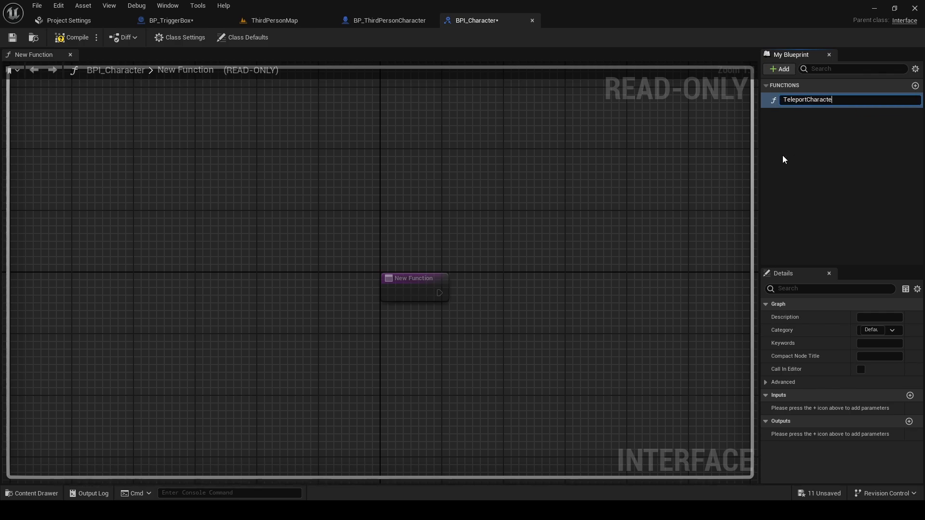
text(rToTheSpawn)
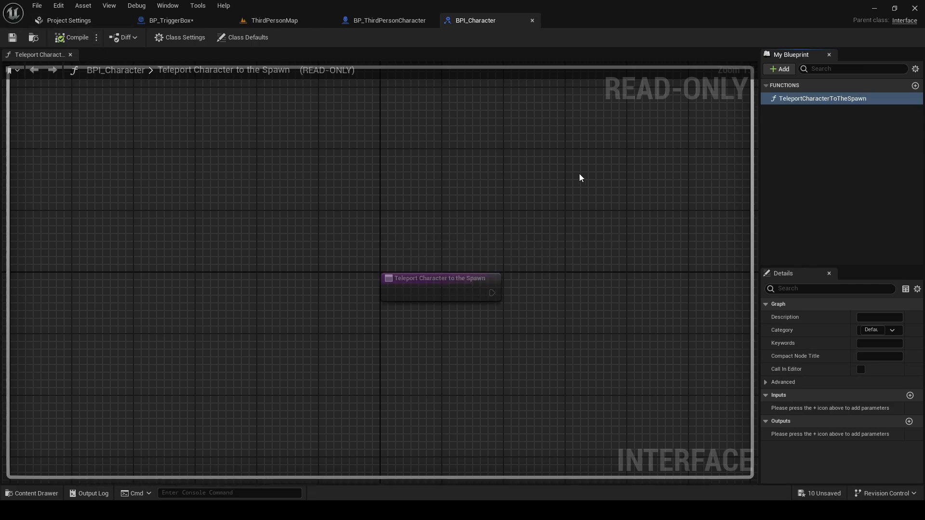
click(487, 134)
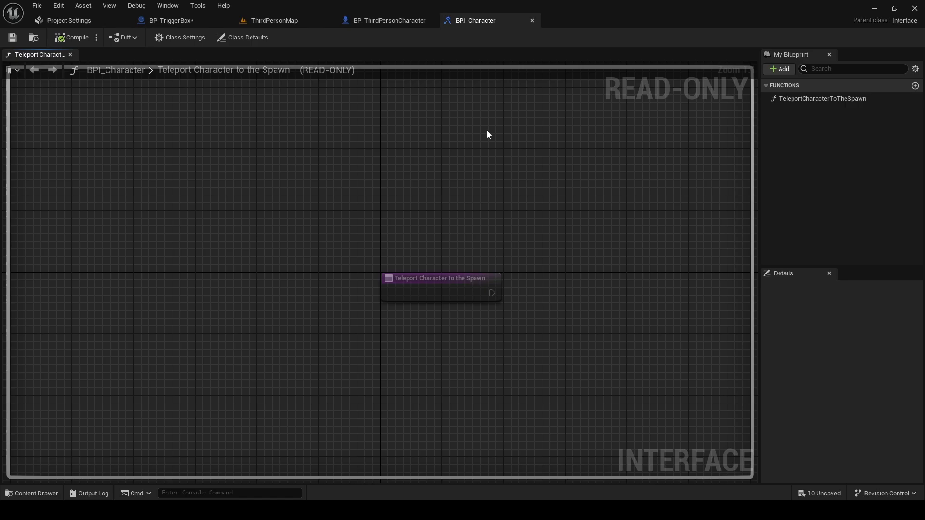
click(387, 20)
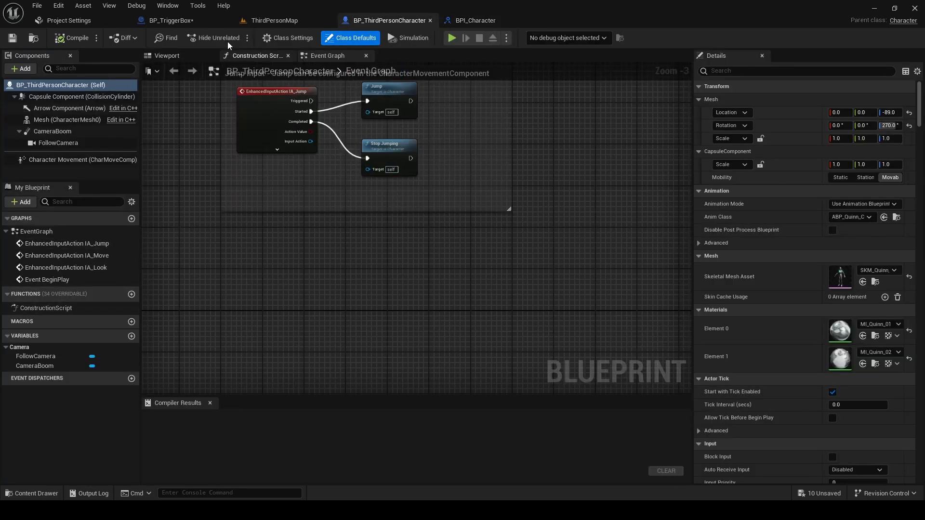
- Add BPI_Character to the character's Implemented Interfaces with its Teleport Character to the Spawn event
click(289, 37)
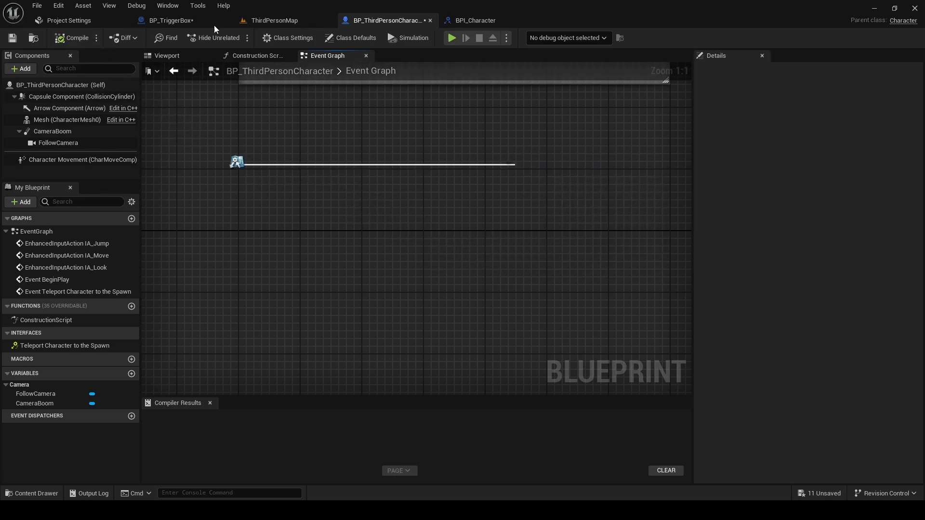
click(273, 20)
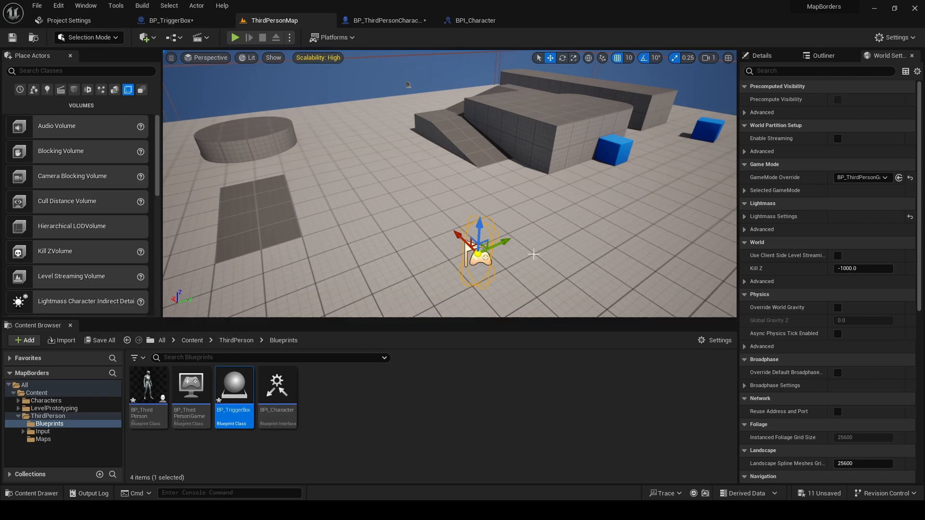
- Set the teleport event's actor location to PlayerStart's (900, 1110, 92) and print 'Whoosh Magic'
click(478, 254)
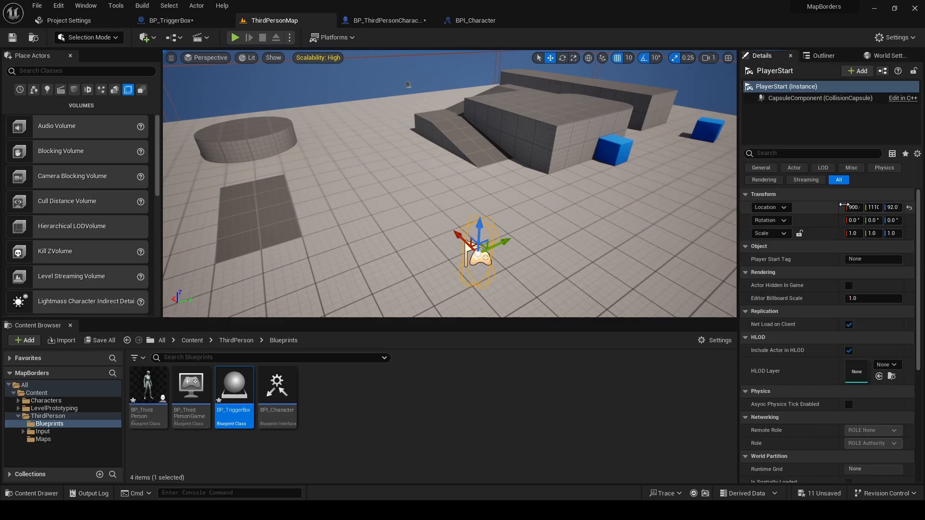
click(474, 20)
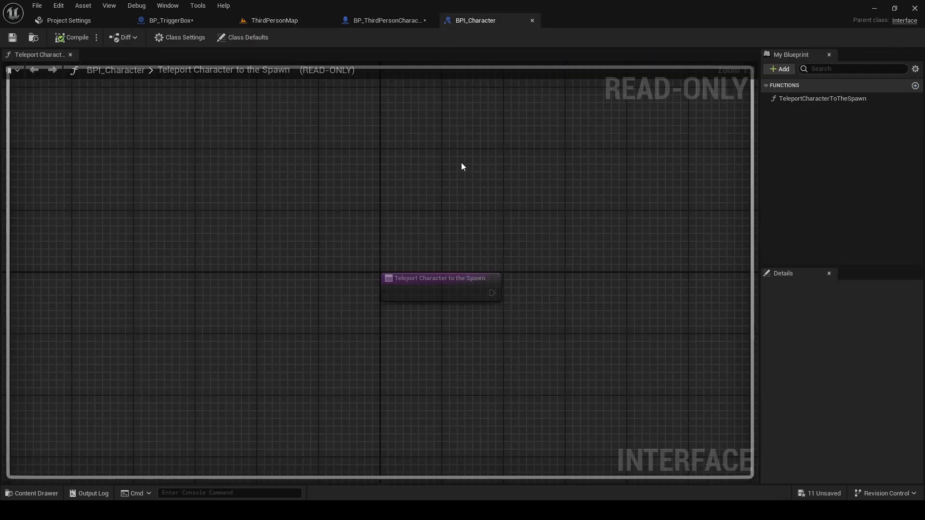
click(274, 21)
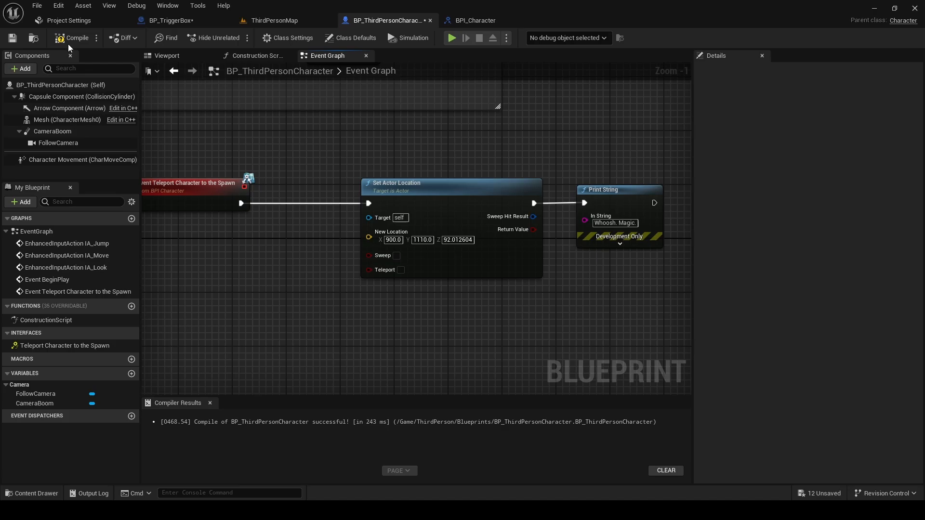
click(473, 20)
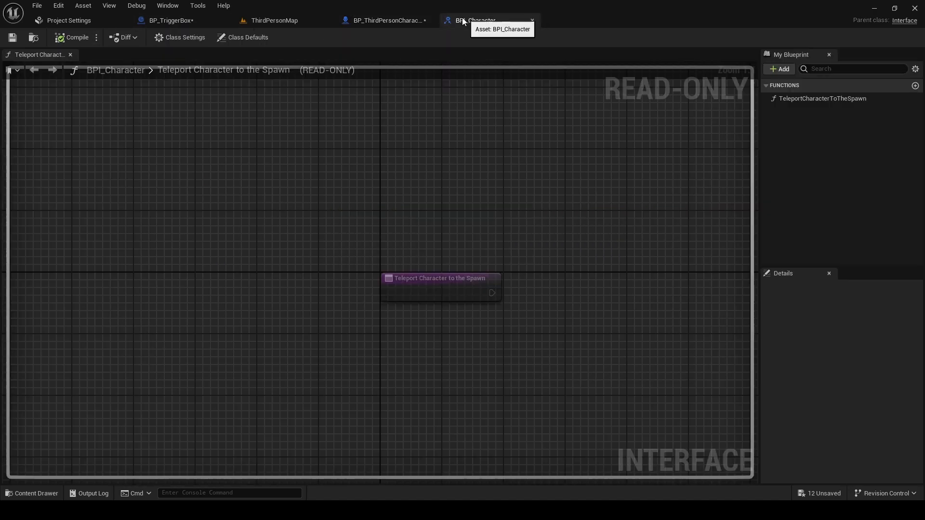
- In BP_TriggerBox, target the Teleport Character to the Spawn message at Get Player Character, then compile and save
click(170, 20)
text(g)
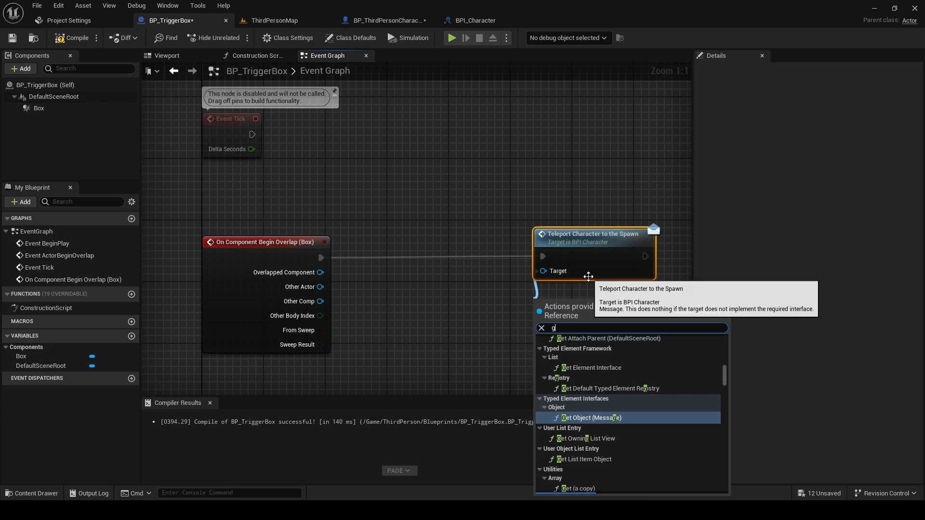
text(et player c)
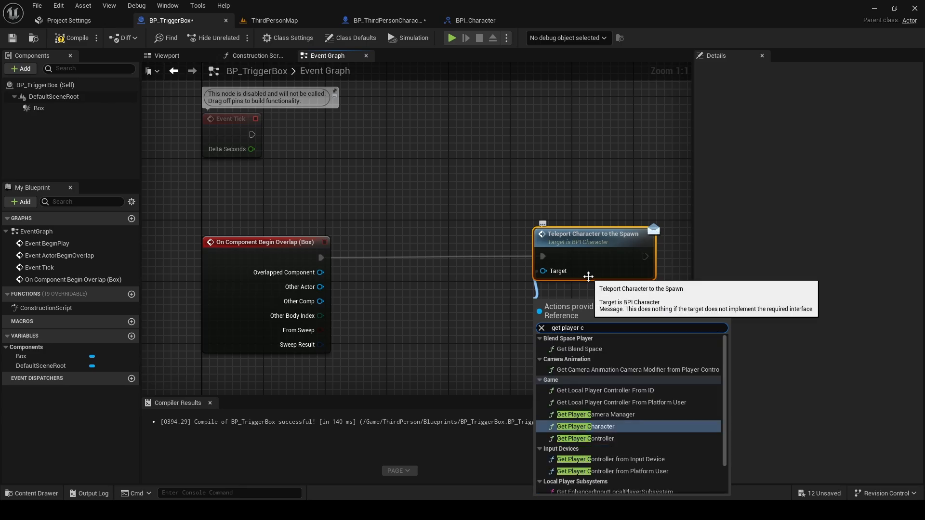
click(587, 426)
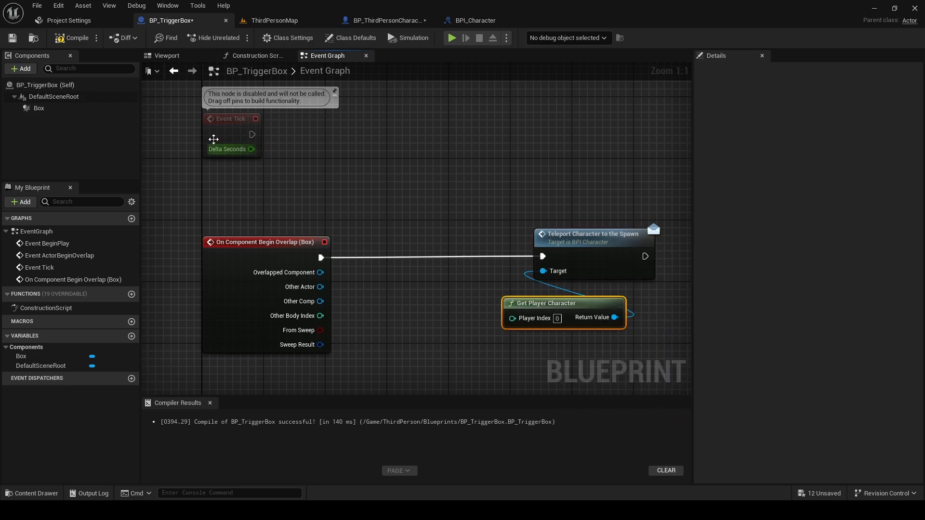
click(73, 38)
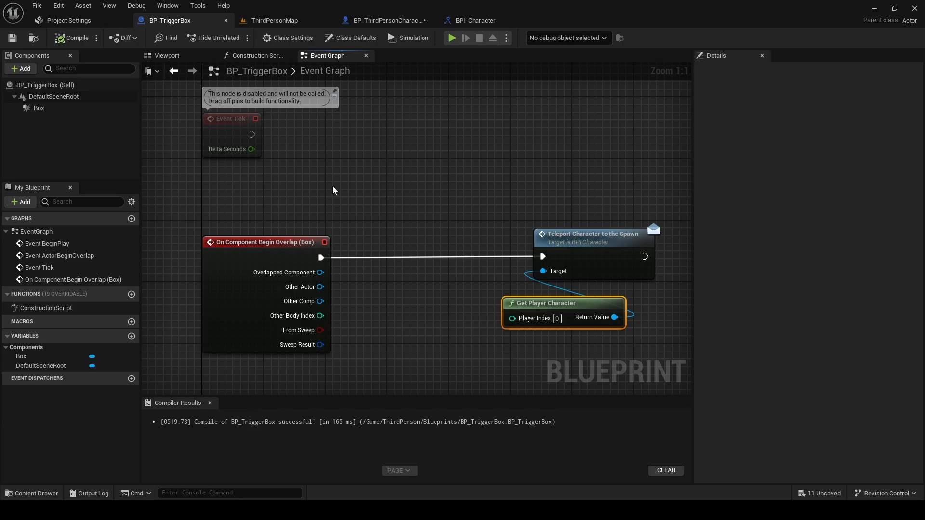